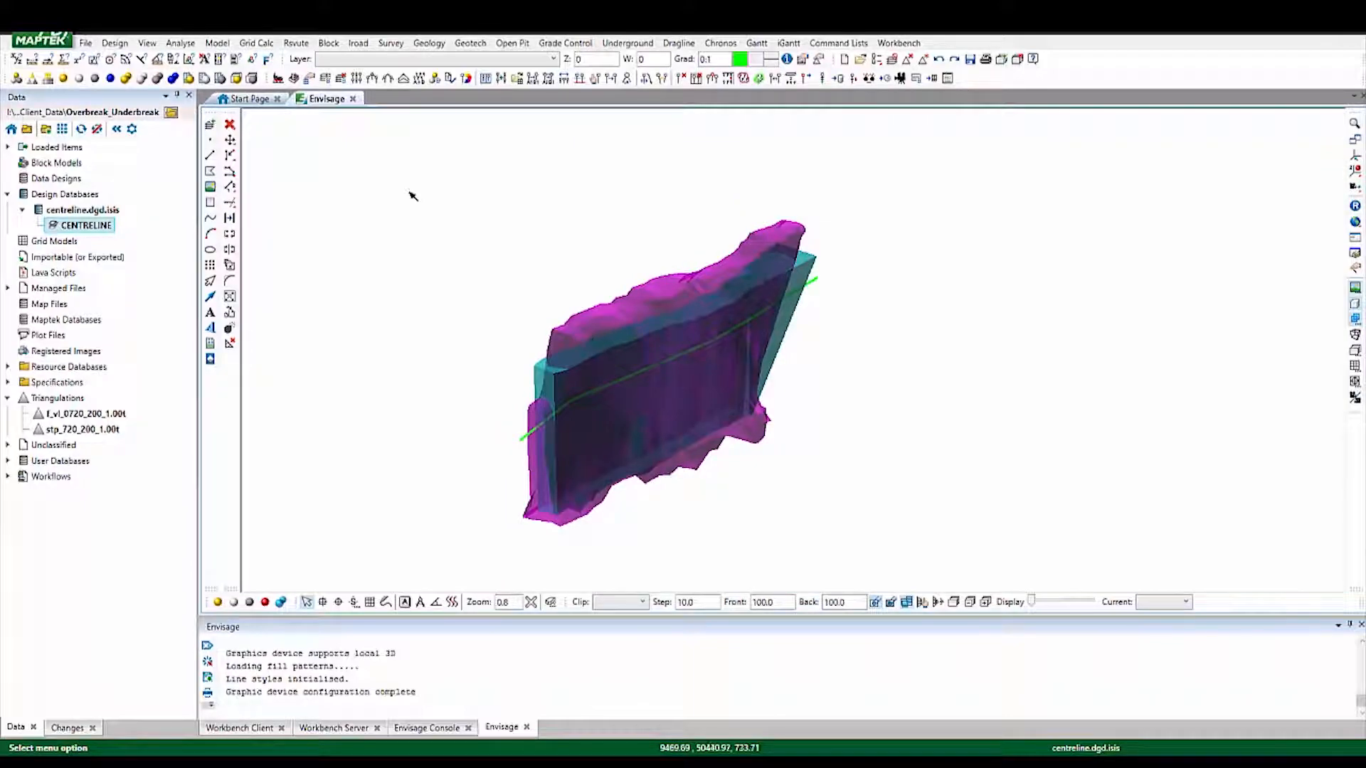
- Open the Survey menu to reach UG Survey's Over/Under Break command
{"action": "left_click", "coordinate": [391, 42]}
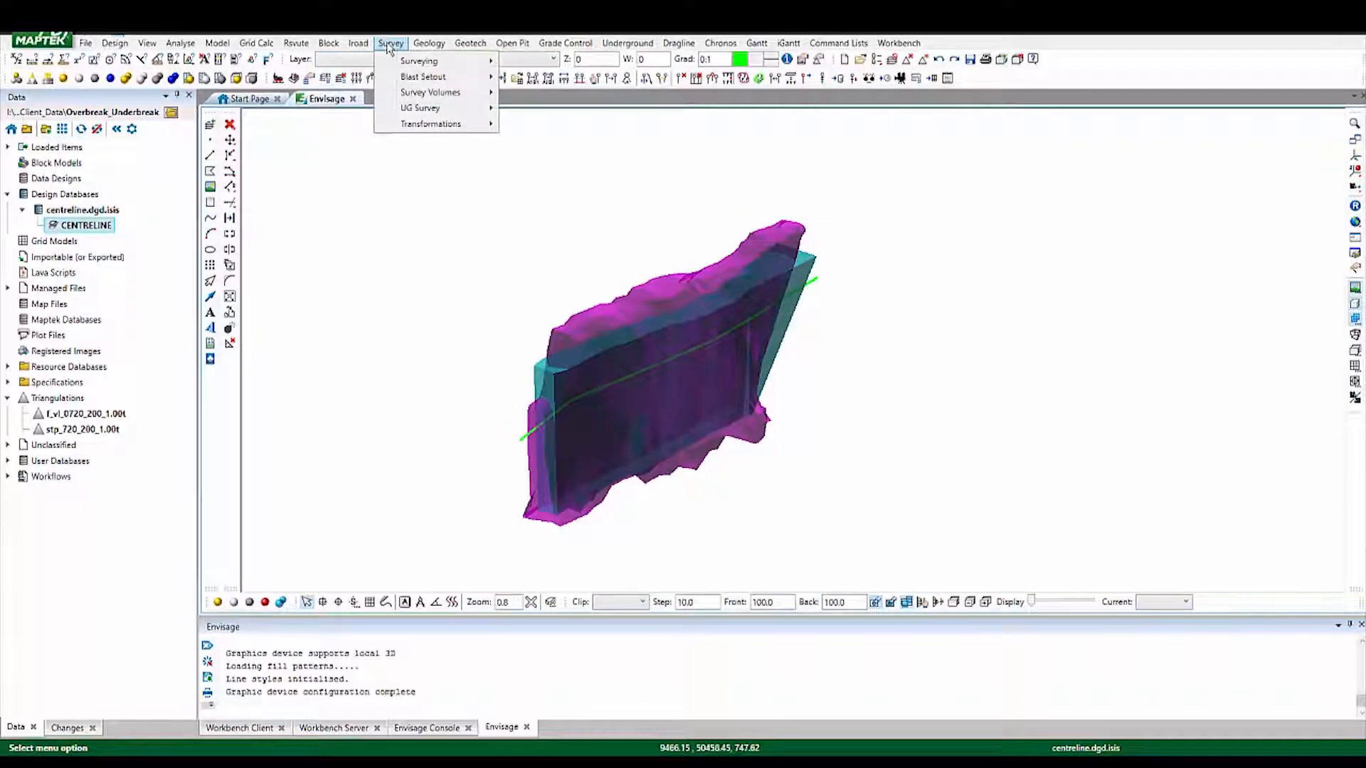
{"action": "mouse_move", "coordinate": [419, 107]}
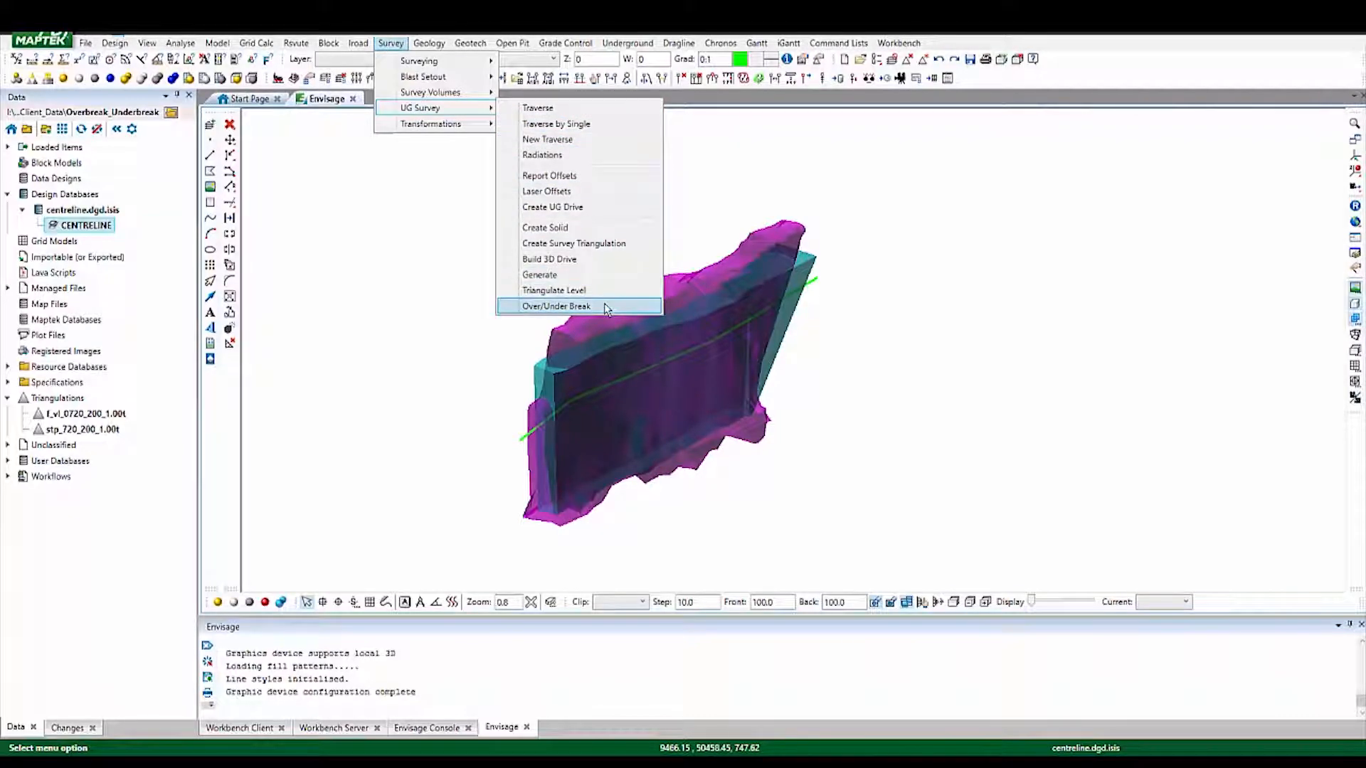
- Run Over/Under Break with 1.0 section step, CSV report, and layer OVERBREAK_UNDERBREAK
{"action": "left_click", "coordinate": [555, 305]}
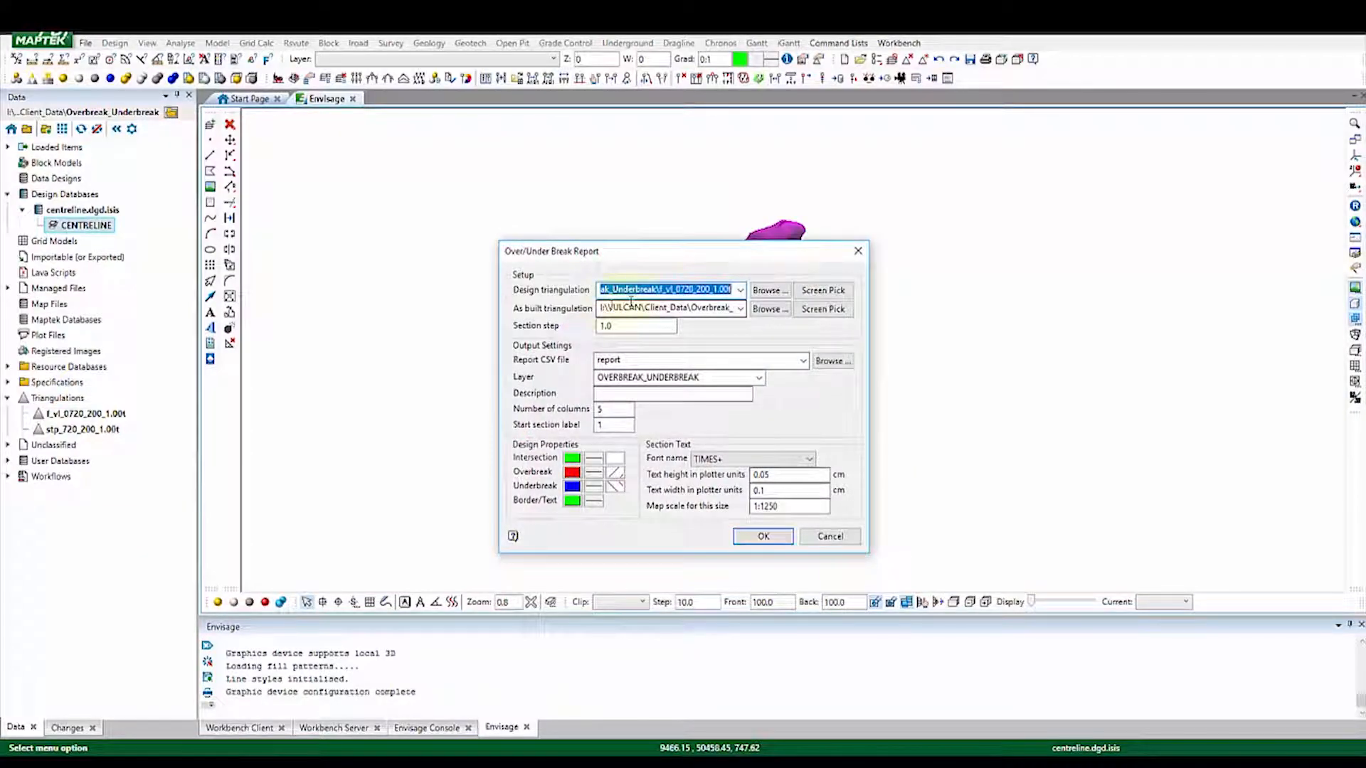
{"action": "left_click", "coordinate": [822, 290]}
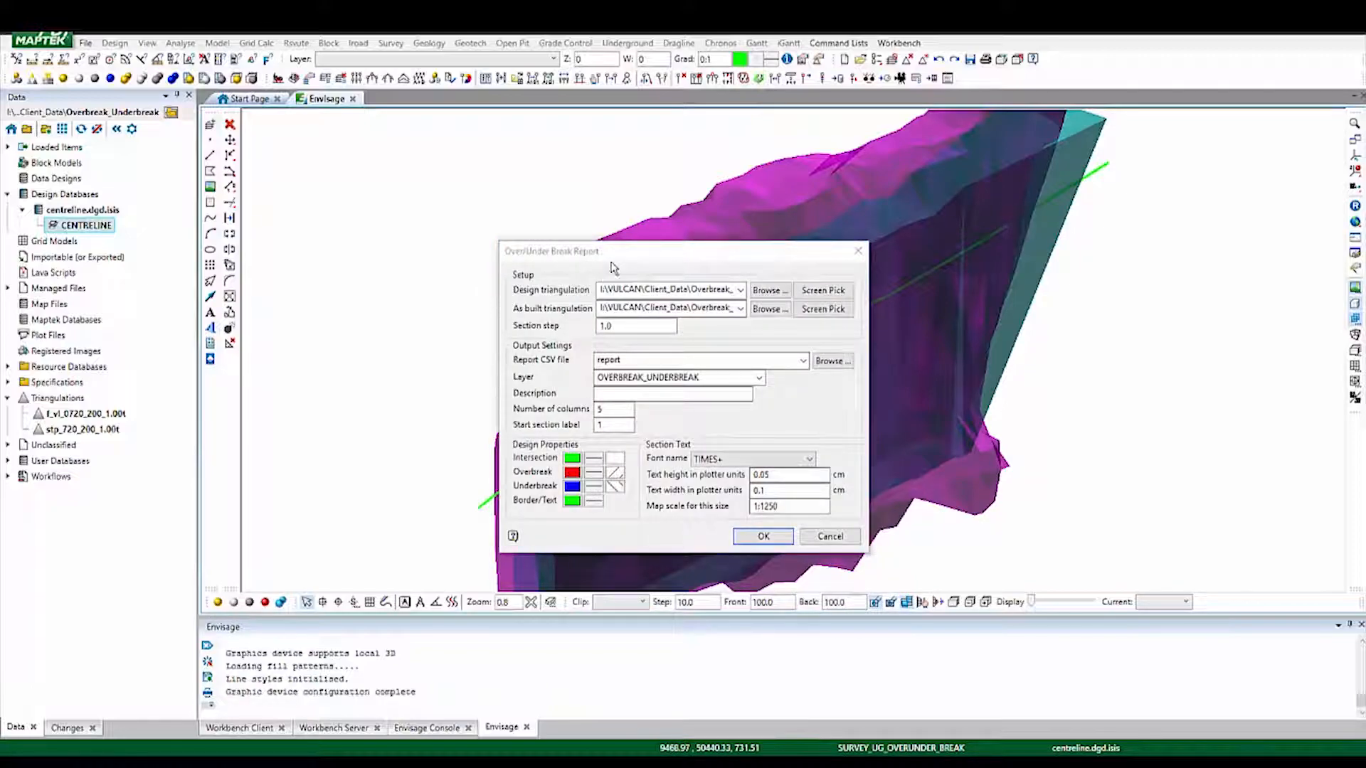
{"action": "left_click_drag", "start_coordinate": [551, 251], "coordinate": [990, 229]}
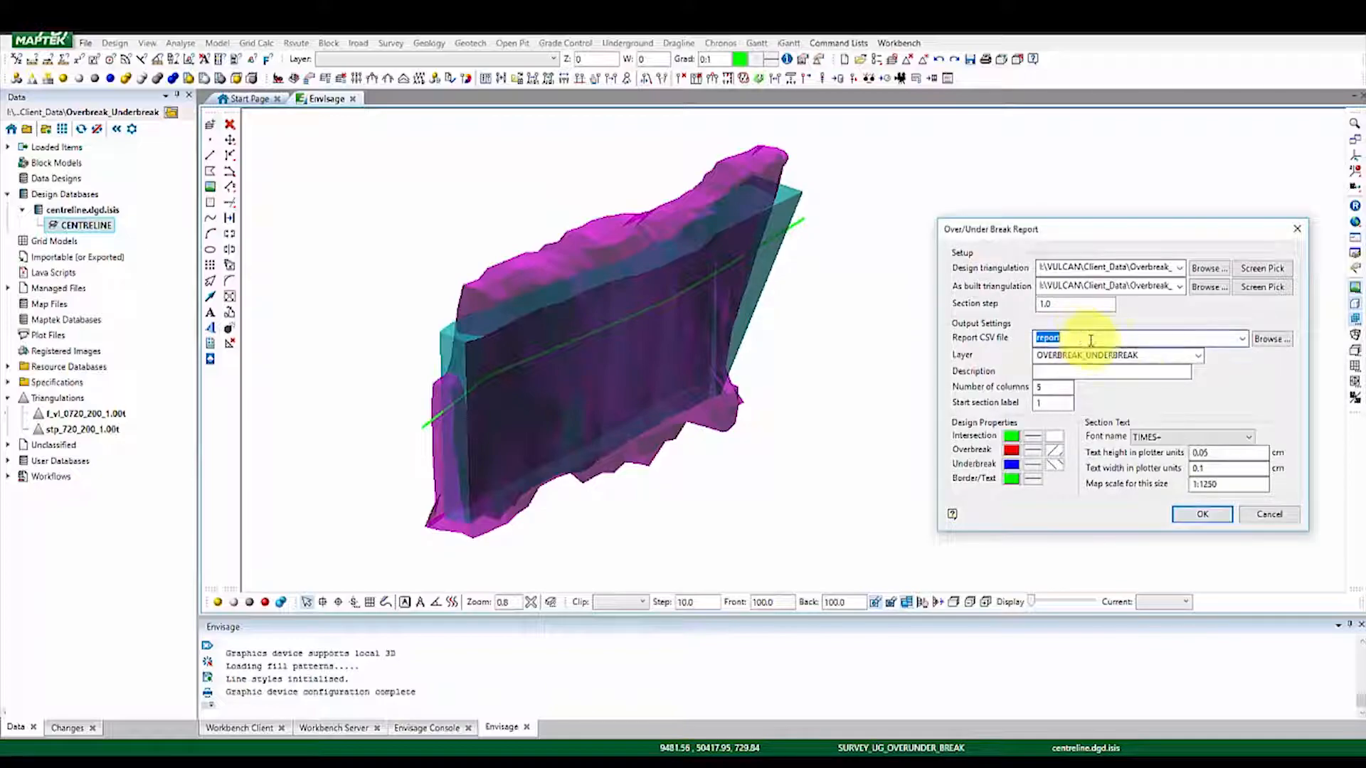
{"action": "left_click", "coordinate": [1115, 355]}
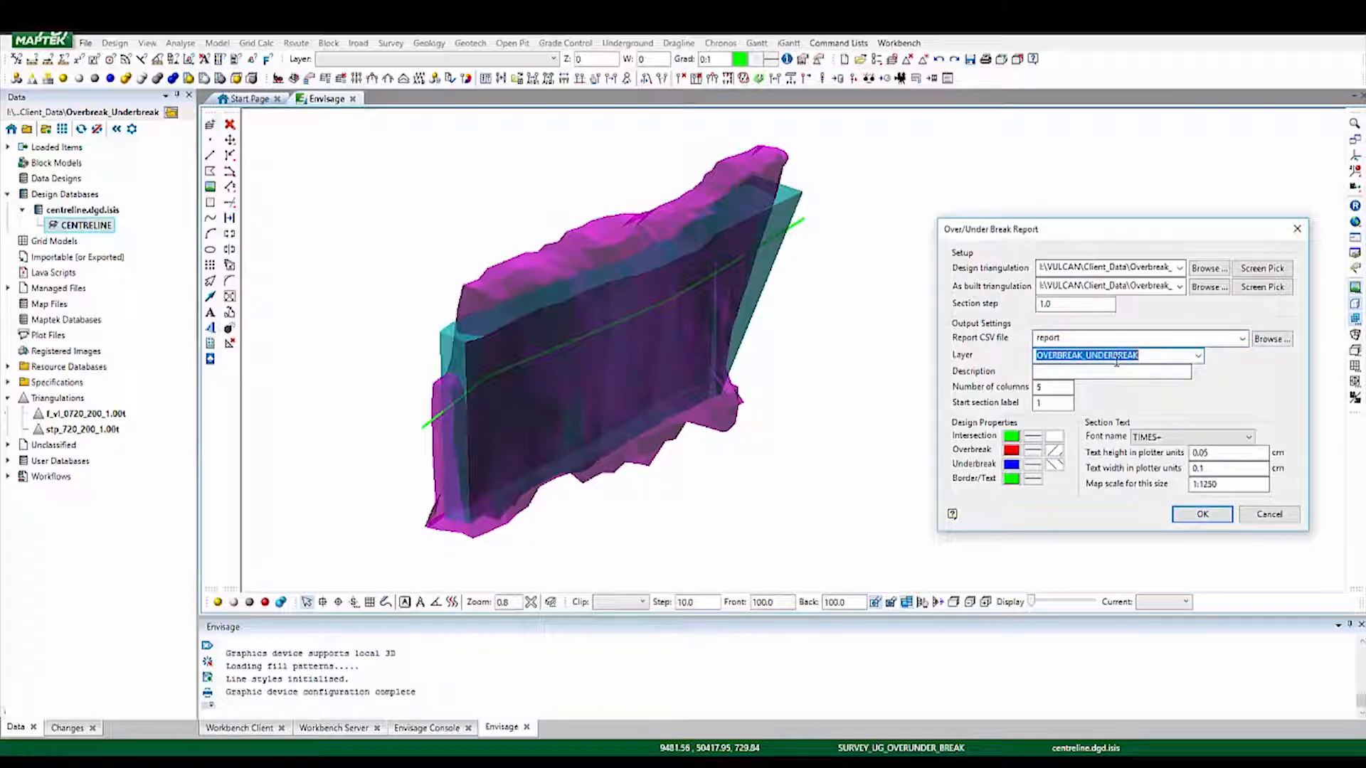
{"action": "left_click", "coordinate": [1201, 513]}
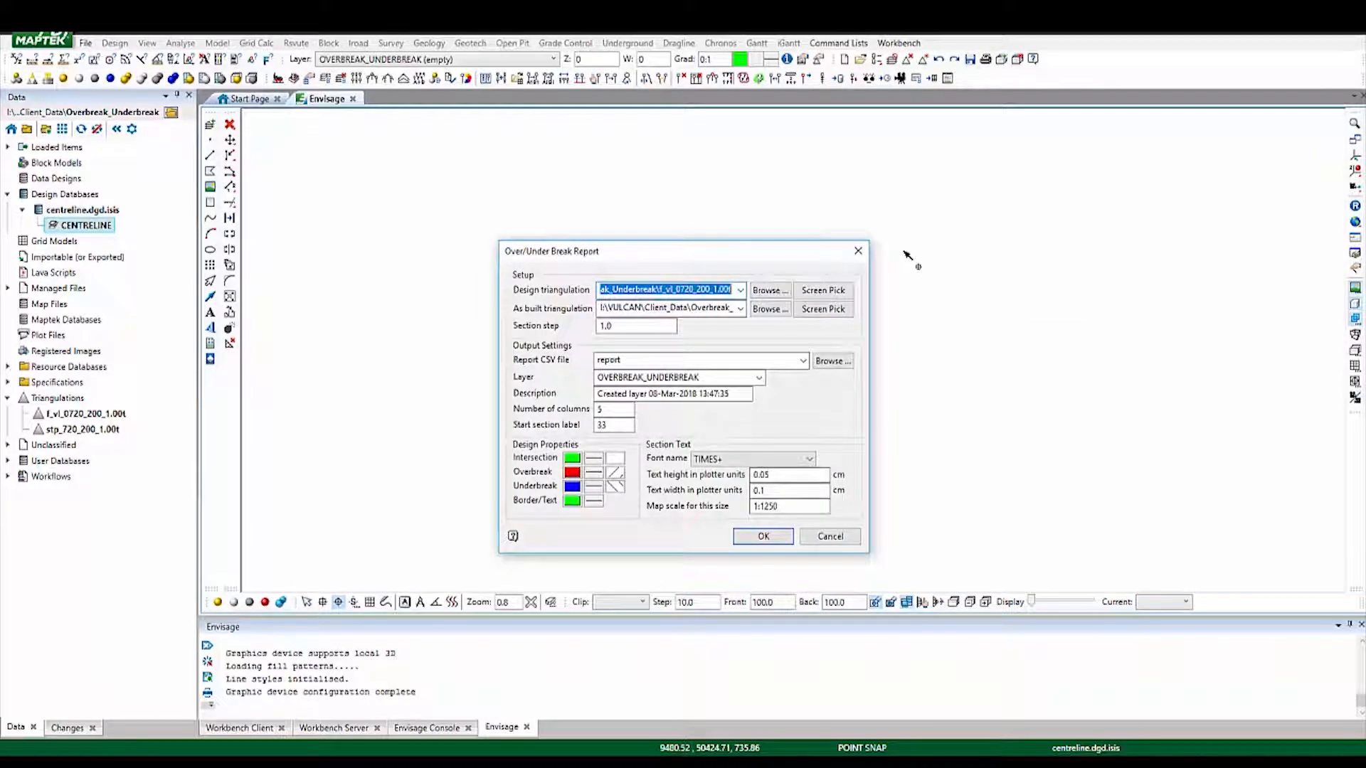
{"action": "left_click", "coordinate": [761, 536]}
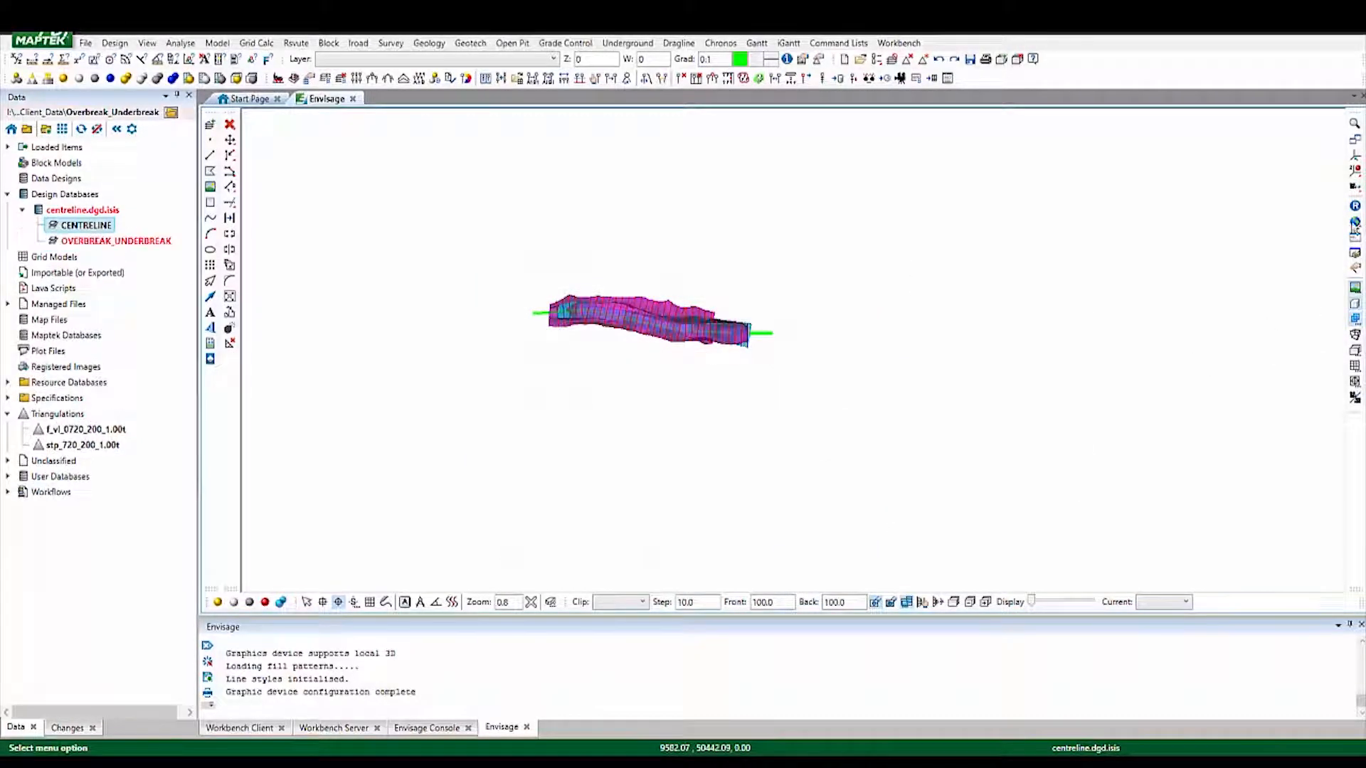